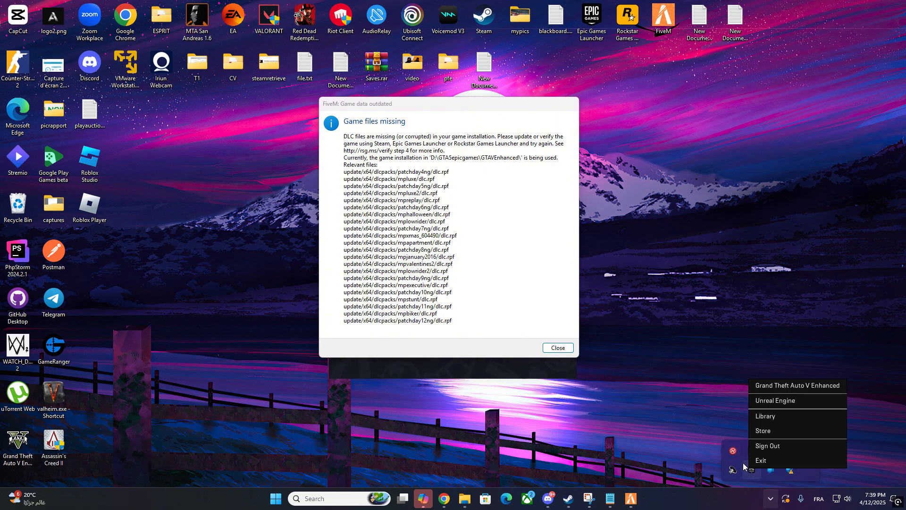
- Show the Library listing Grand Theft Auto V and Grand Theft Auto V Enhanced
{"action": "left_click", "coordinate": [557, 347]}
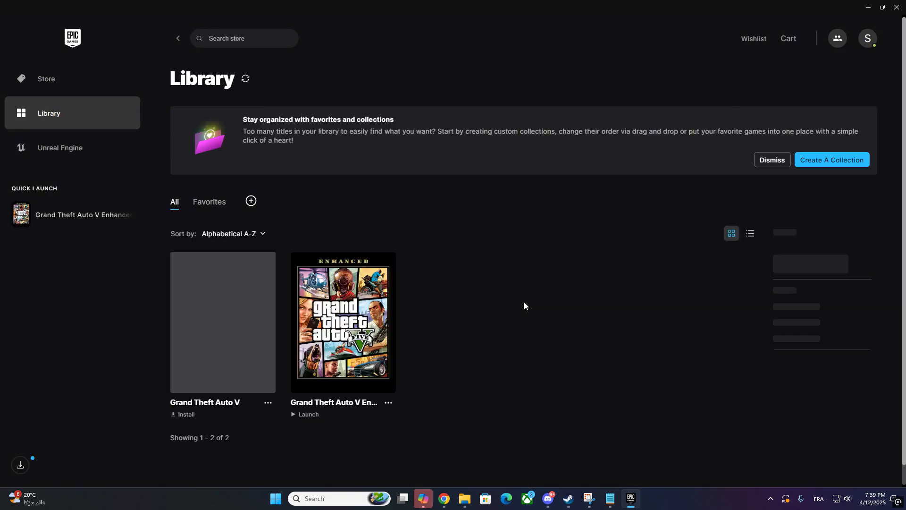
- Choose Manage from the ... options of Grand Theft Auto V Enhanced
{"action": "left_click", "coordinate": [388, 402]}
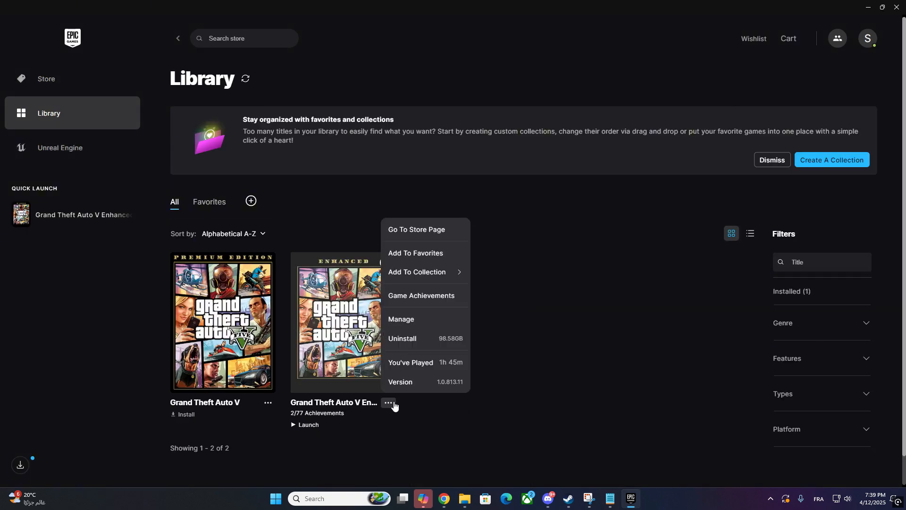
{"action": "left_click", "coordinate": [400, 318]}
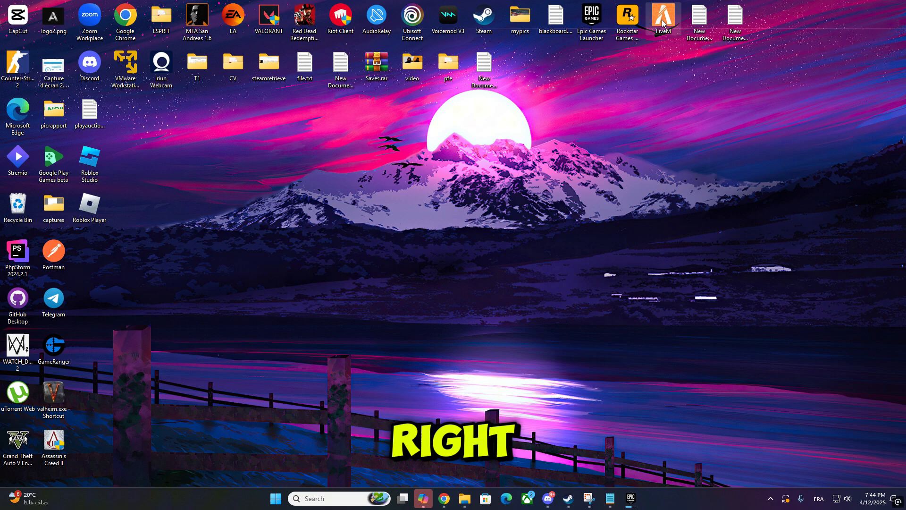
- Reach FiveM's install folder from the desktop shortcut's Properties via Open File Location
{"action": "right_click", "coordinate": [662, 20]}
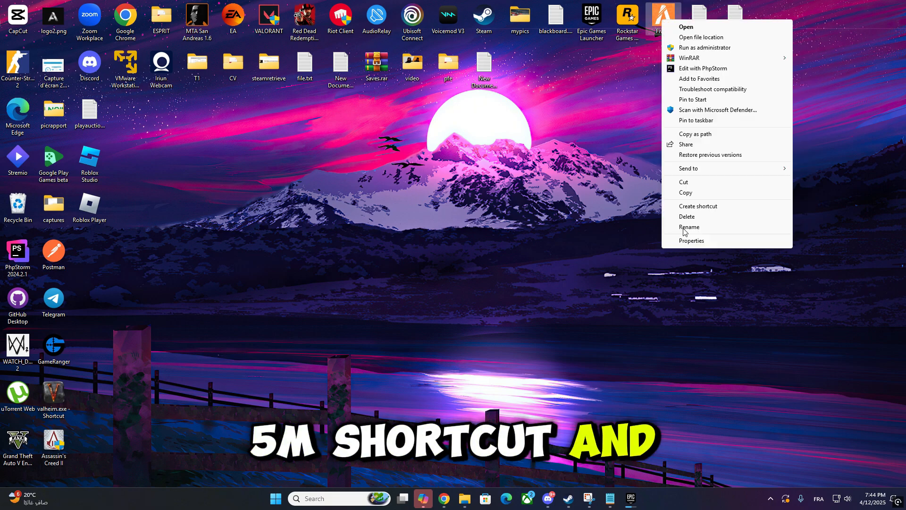
{"action": "left_click", "coordinate": [691, 241]}
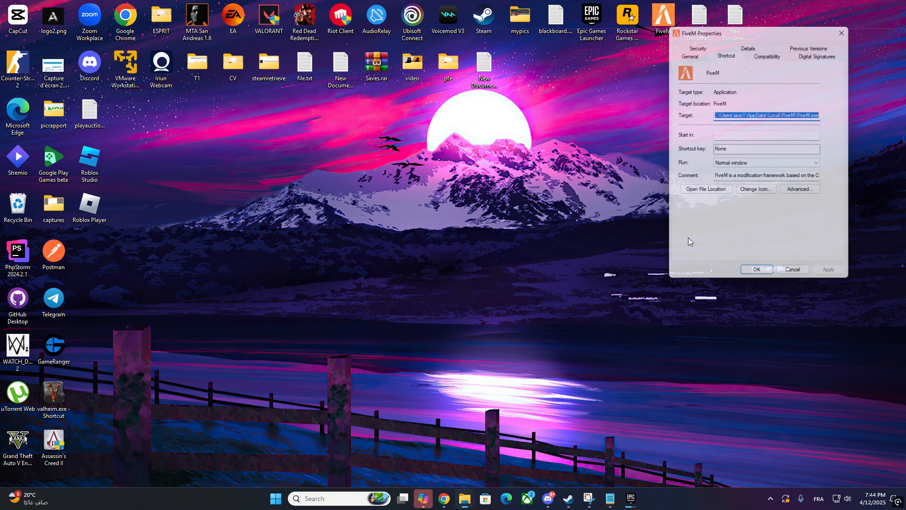
{"action": "left_click", "coordinate": [700, 191]}
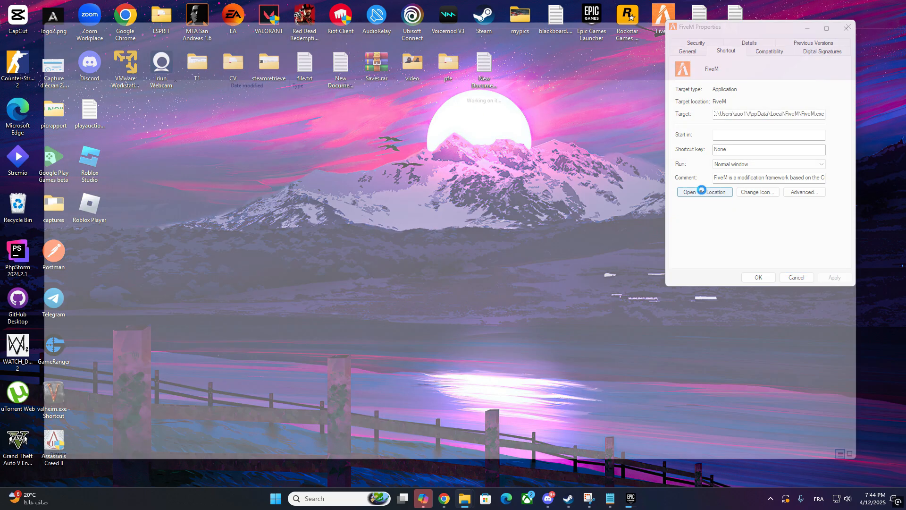
{"action": "left_click", "coordinate": [694, 191]}
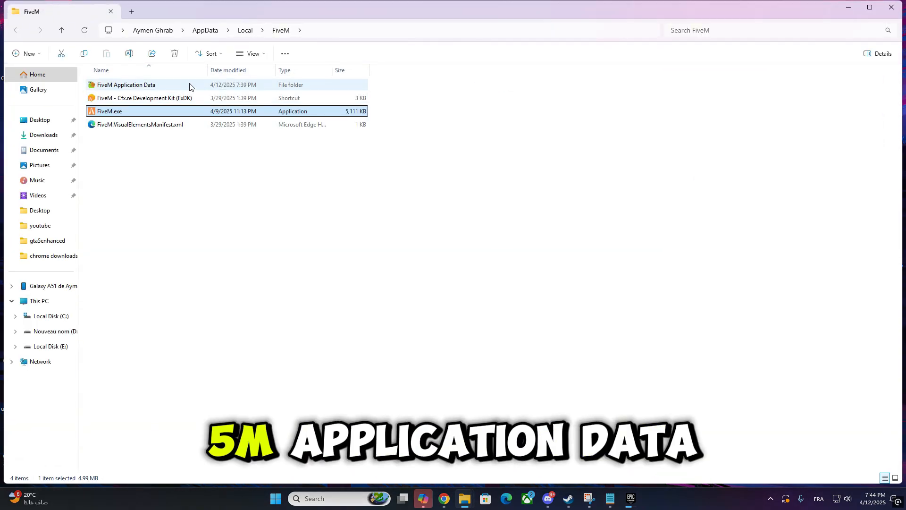
- Enter FiveM Application Data and bring up the context menu for CitizenFX.ini
{"action": "double_click", "coordinate": [125, 84]}
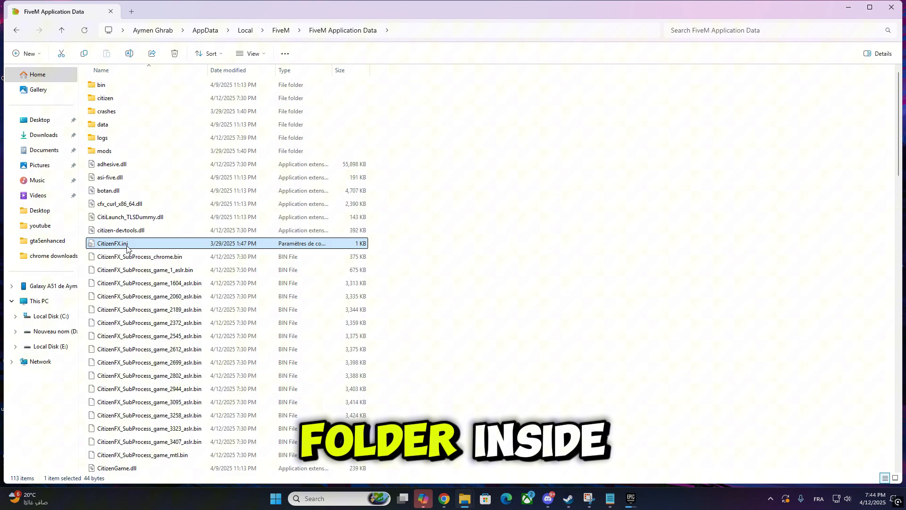
{"action": "right_click", "coordinate": [113, 244]}
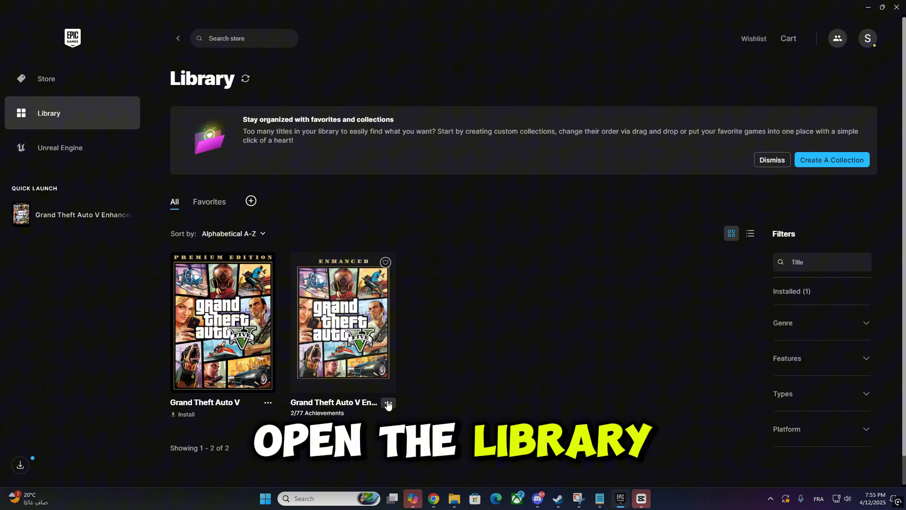
- Bring up the ... options for Grand Theft Auto V Enhanced to reach its install folder
{"action": "left_click", "coordinate": [388, 404]}
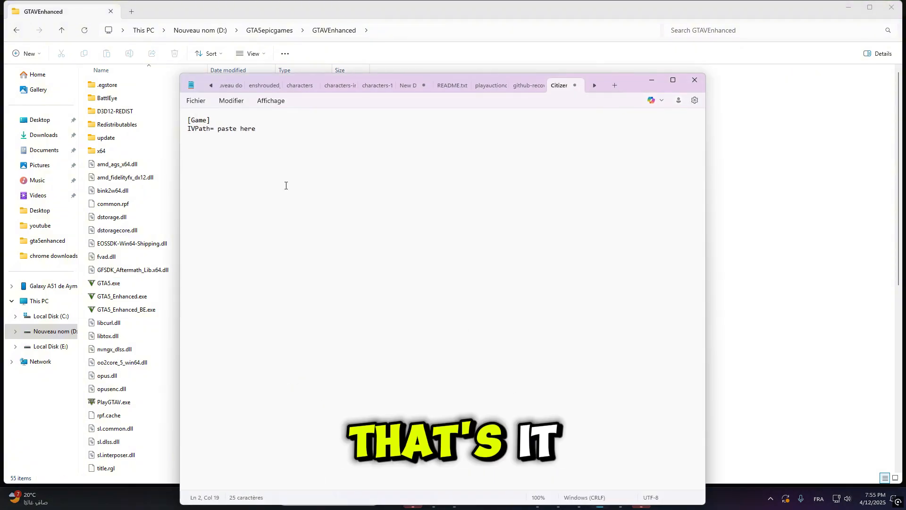
- Replace the IVPath placeholder with D:\GTA5epicgames\GTAVEnhanced
{"action": "double_click", "coordinate": [236, 128]}
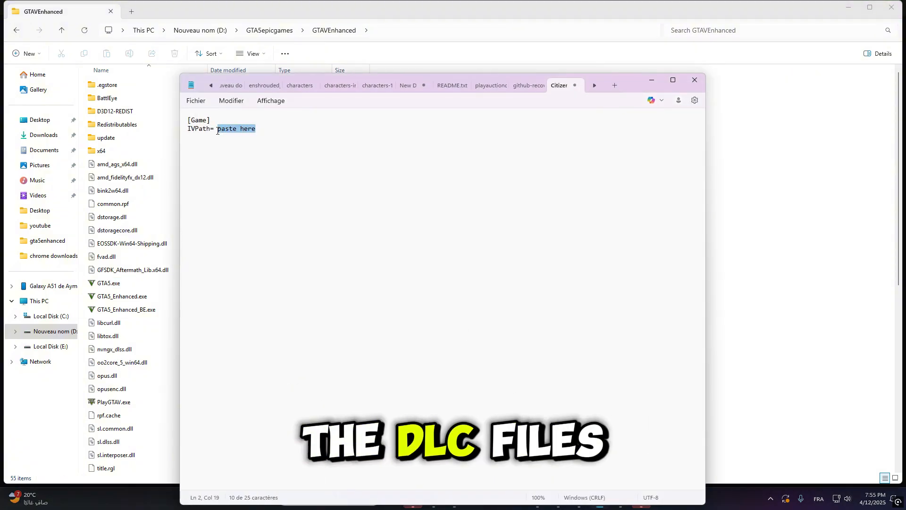
{"action": "type", "text": "D:\\GTA5epicgames\\GTAVEnhanced"}
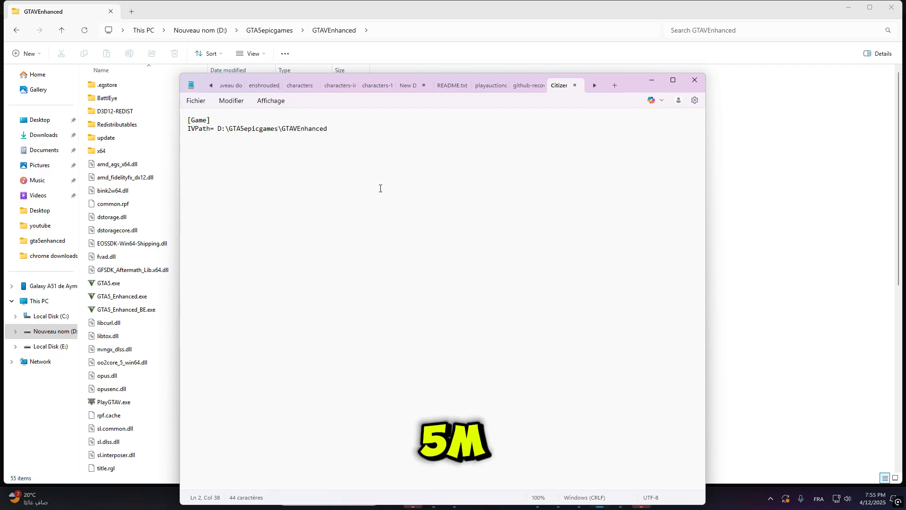